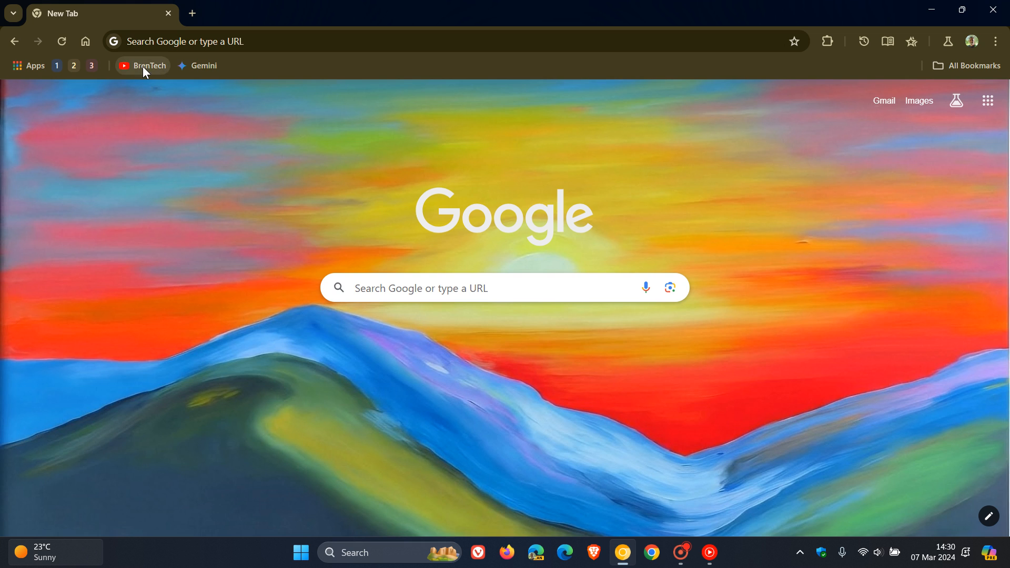
# Open the BrenTech YouTube channel from its bookmark and bring up the install-YouTube-as-app offer
pyautogui.click(148, 66)
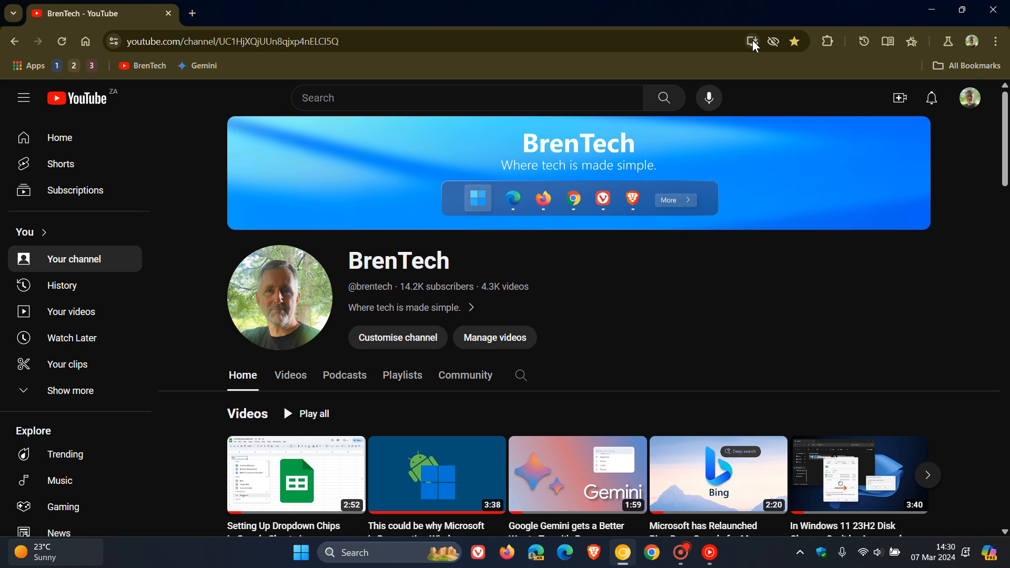
pyautogui.click(752, 41)
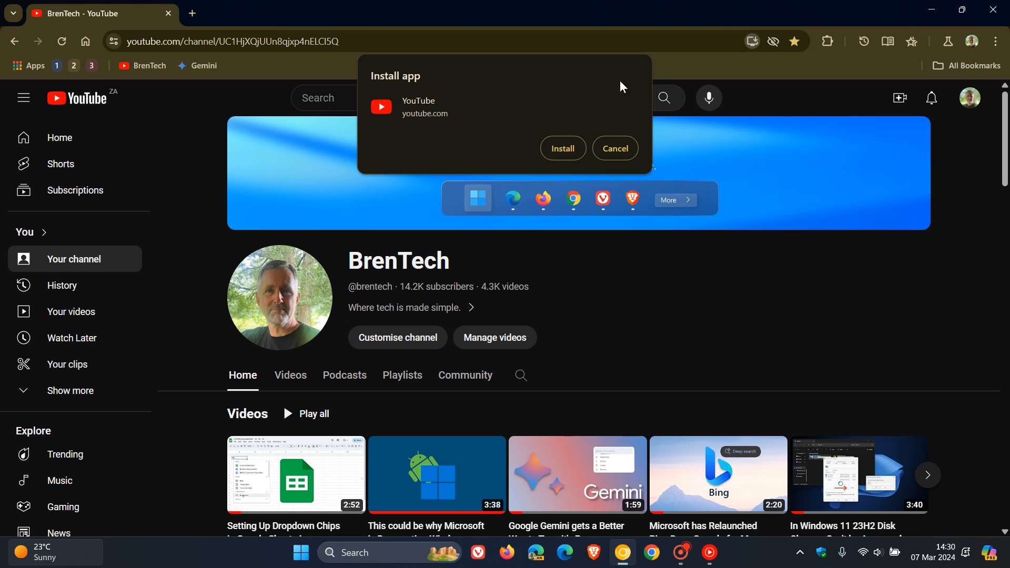
pyautogui.moveTo(703, 85)
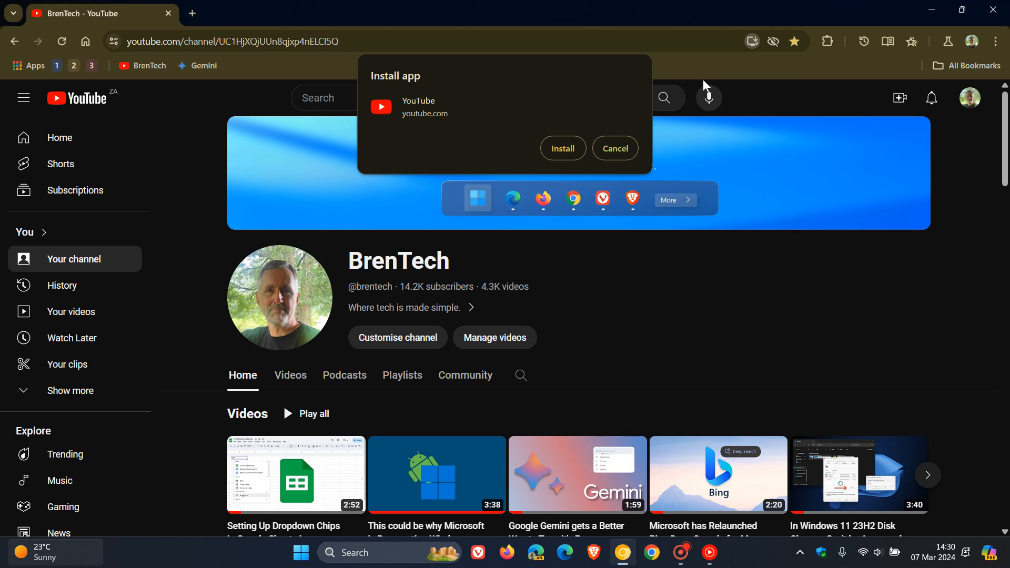
# Dismiss the YouTube install offer and load Gemini at gemini.google.com/app from its bookmark
pyautogui.click(613, 148)
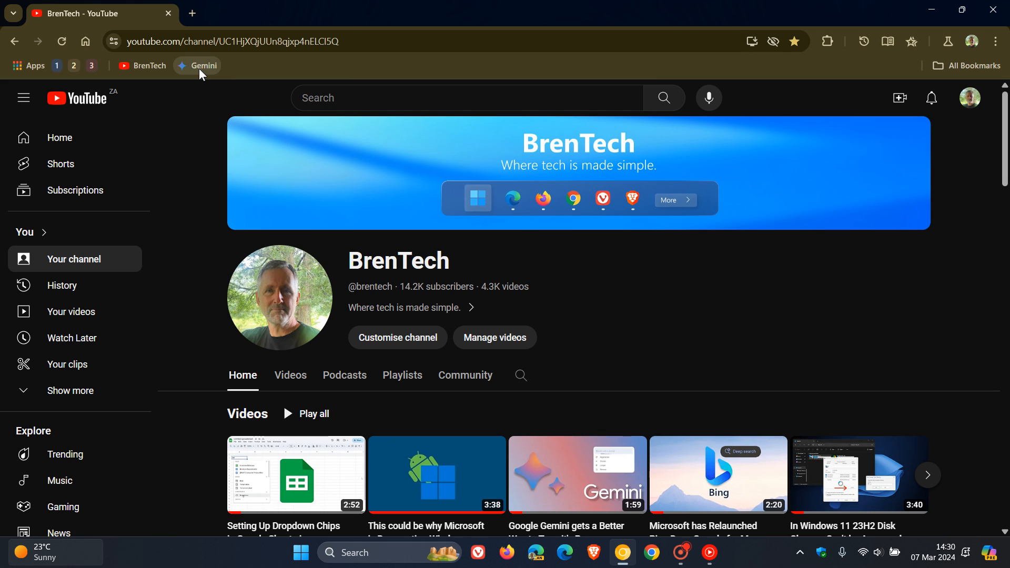
pyautogui.click(197, 65)
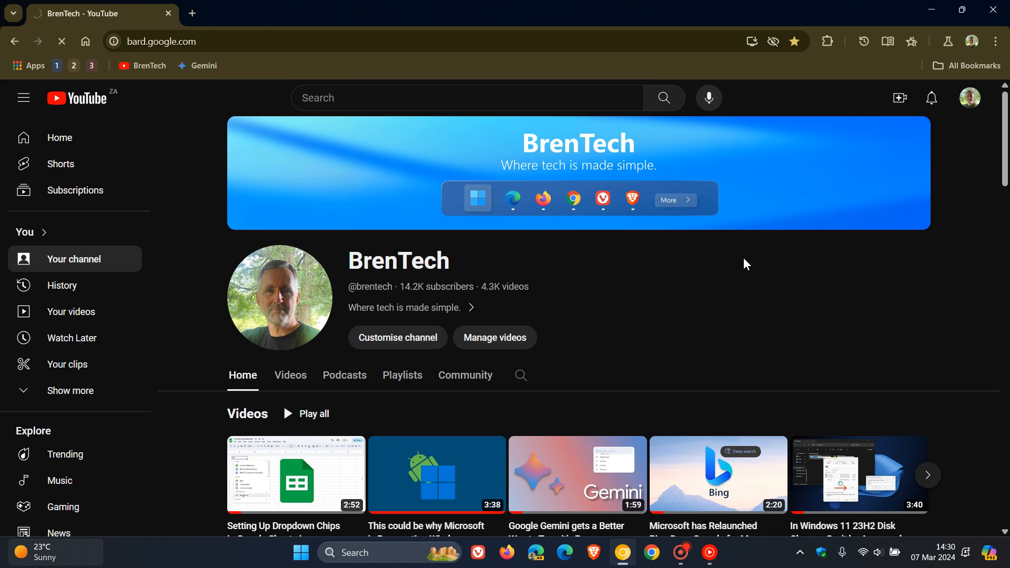
pyautogui.click(198, 65)
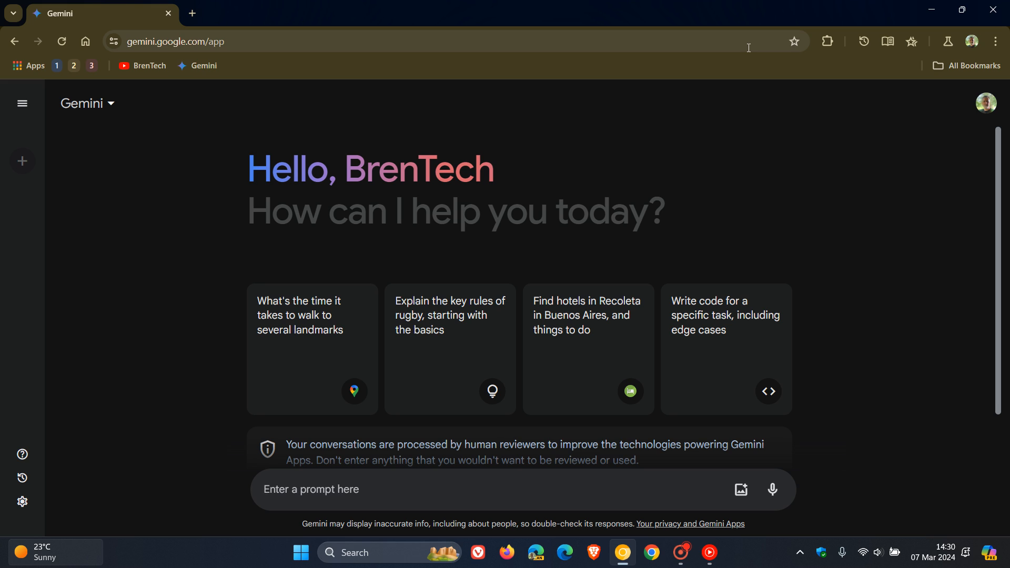
pyautogui.click(310, 489)
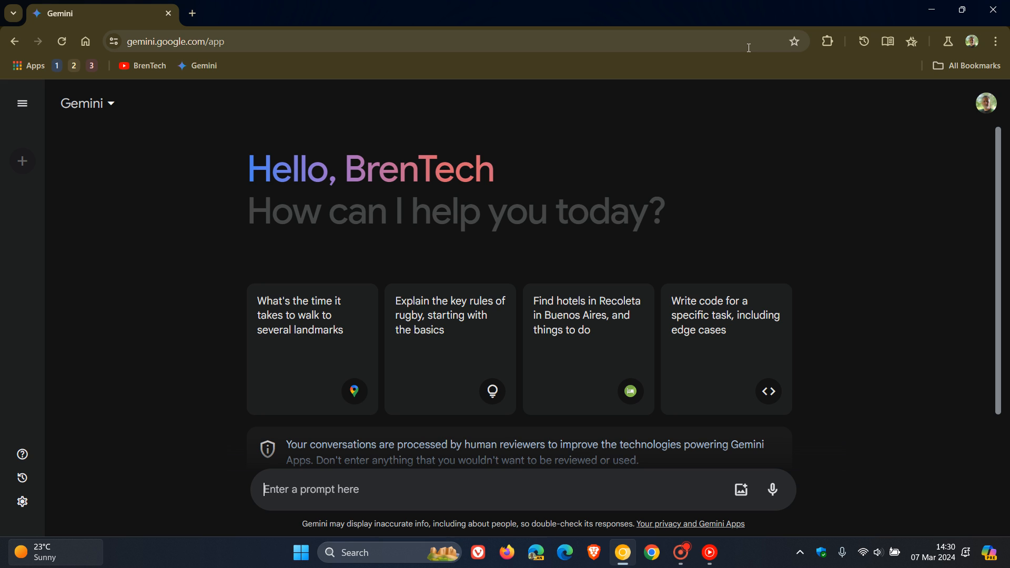
# Install Gemini as an app via the menu's Save and share > Install page as app
pyautogui.click(995, 41)
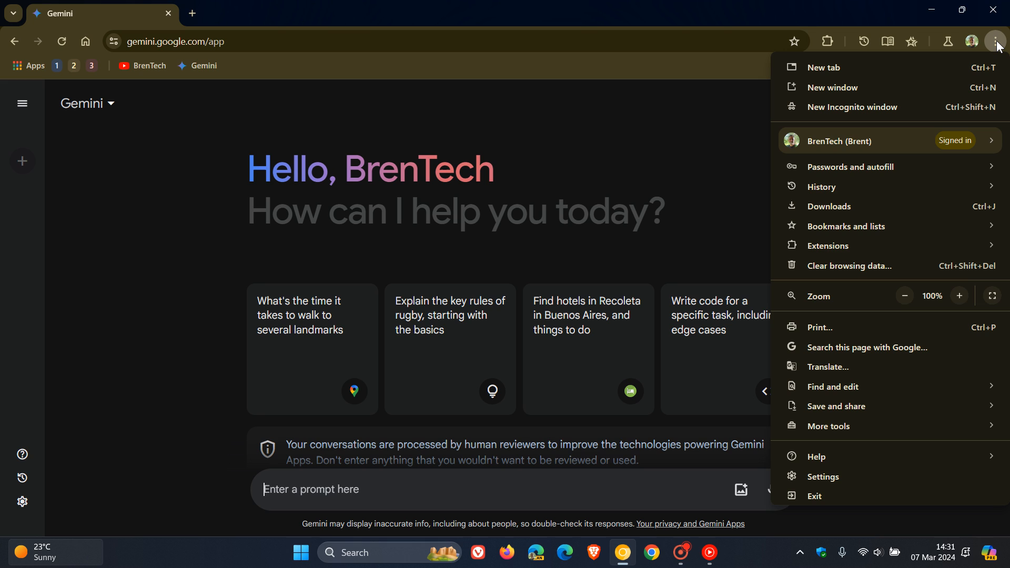
pyautogui.moveTo(893, 396)
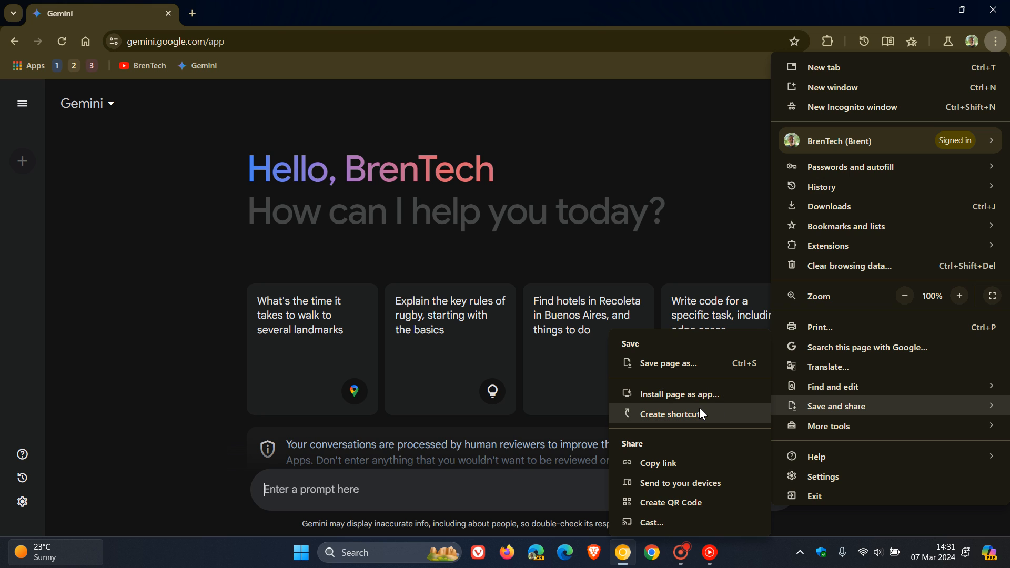
pyautogui.click(680, 393)
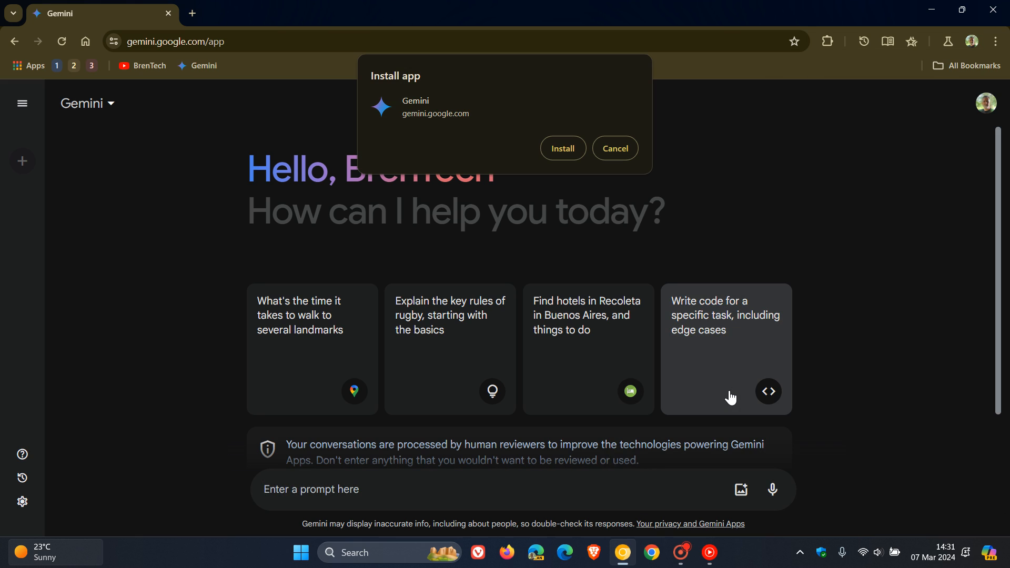
pyautogui.click(613, 149)
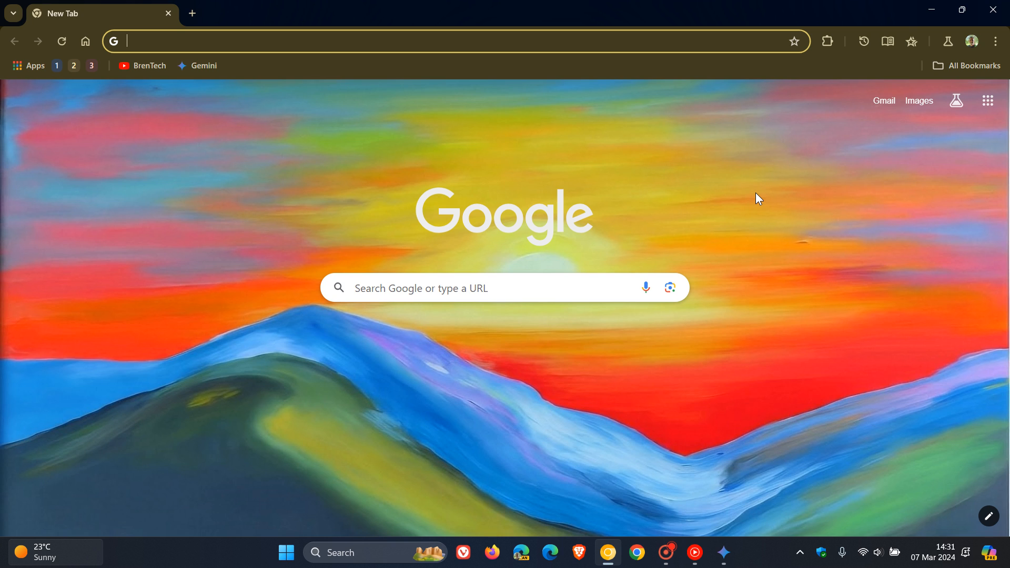
# Reopen Gemini in a browser tab from its bookmark and open the Chrome menu
pyautogui.click(723, 553)
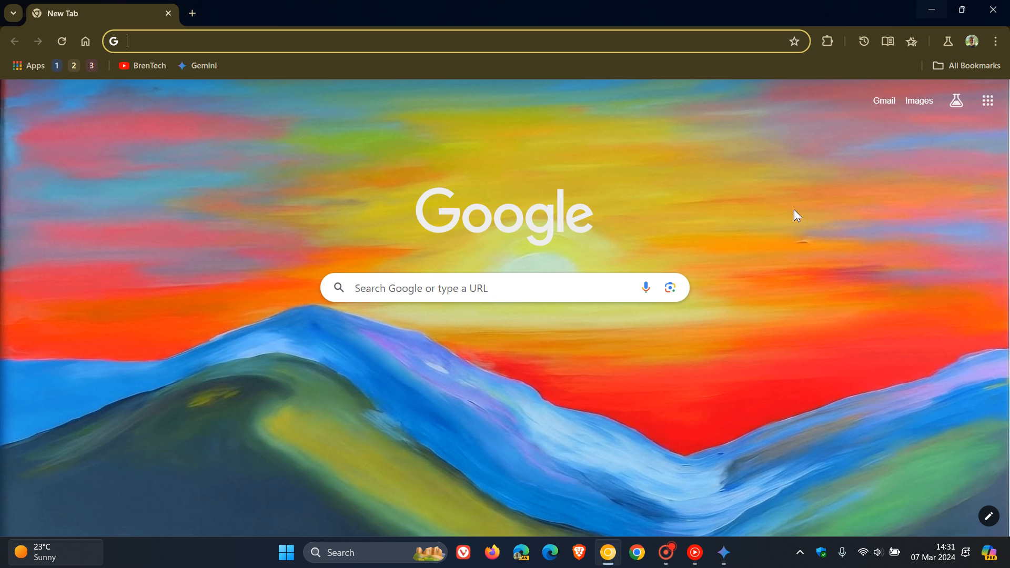
pyautogui.moveTo(737, 238)
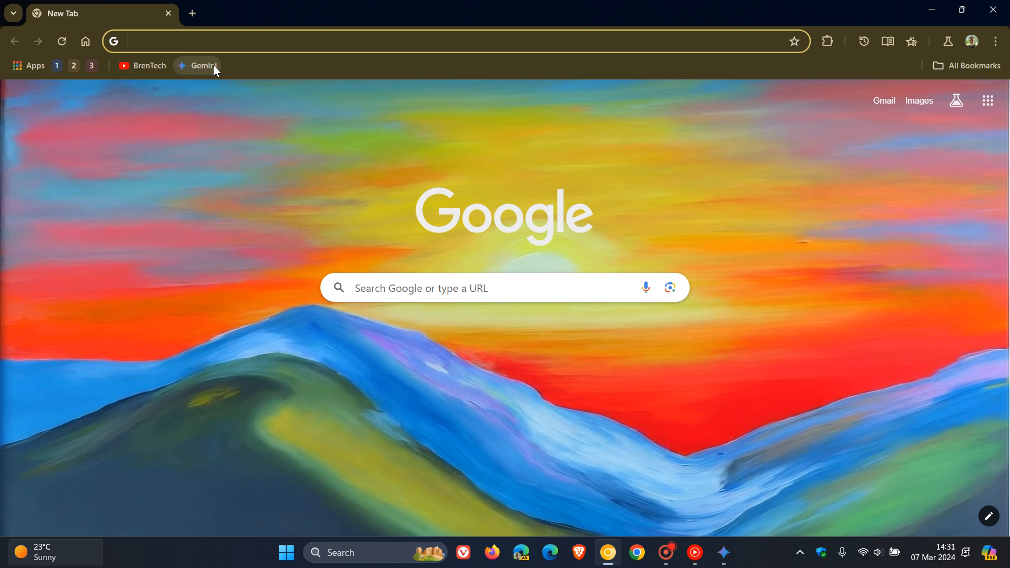
pyautogui.click(203, 65)
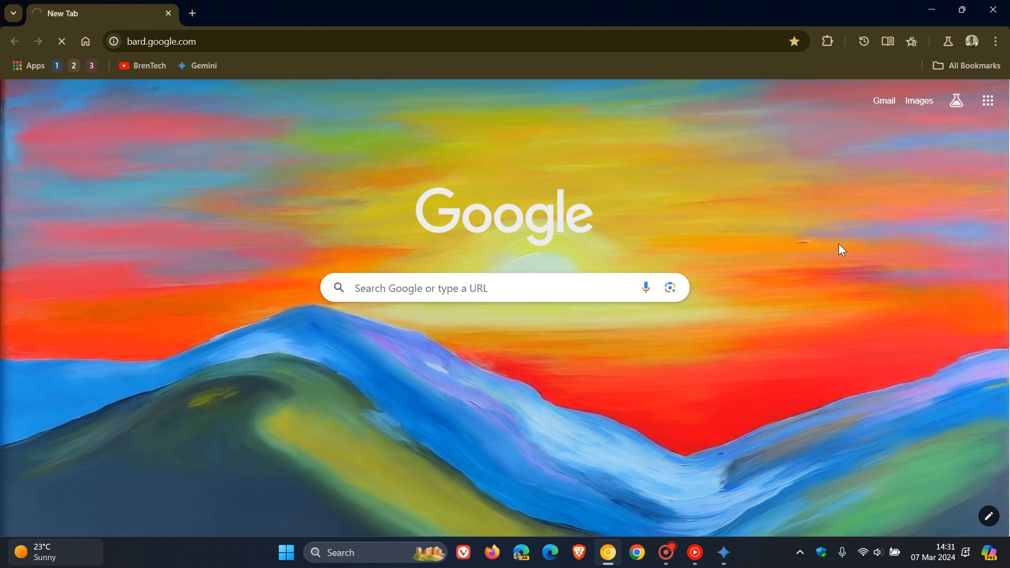
pyautogui.click(993, 41)
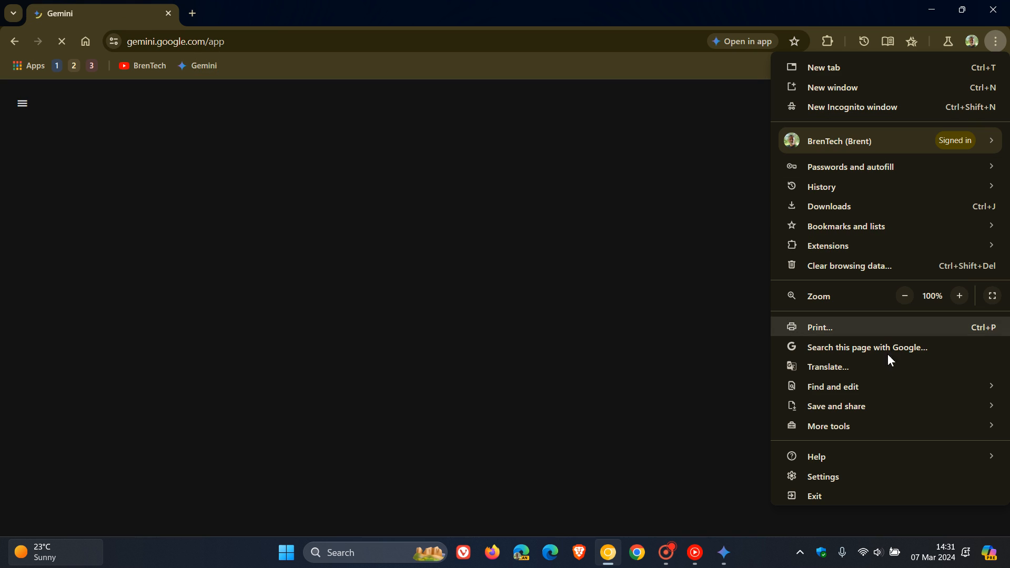